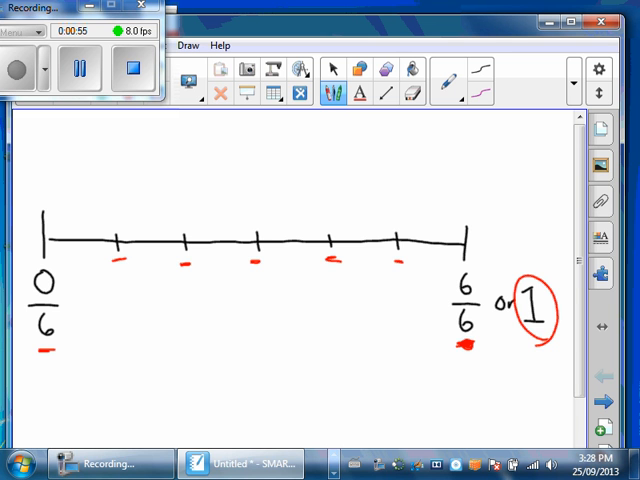
Handwrite sixths fraction labels in red under the next two tick marks.
left_click_drag(115, 280, 125, 320)
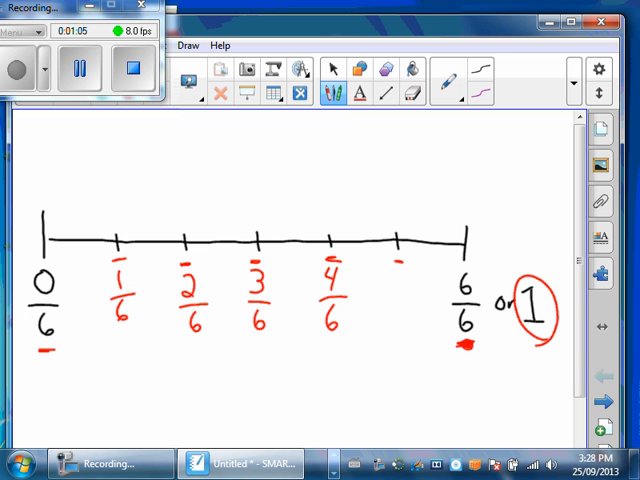
left_click_drag(395, 280, 405, 315)
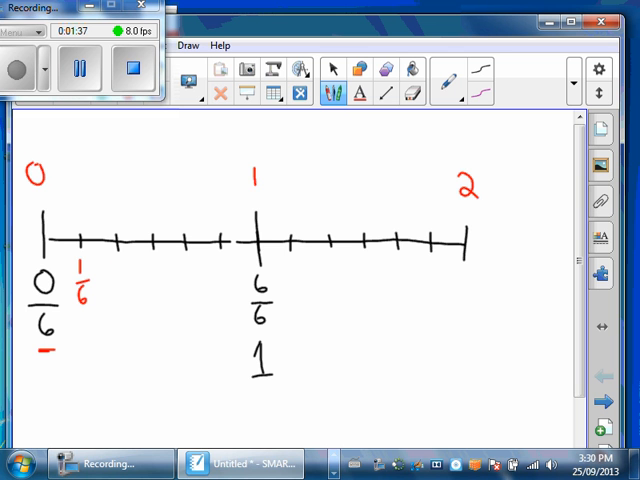
Handwrite another sixths fraction label under the next tick mark.
left_click_drag(110, 270, 125, 310)
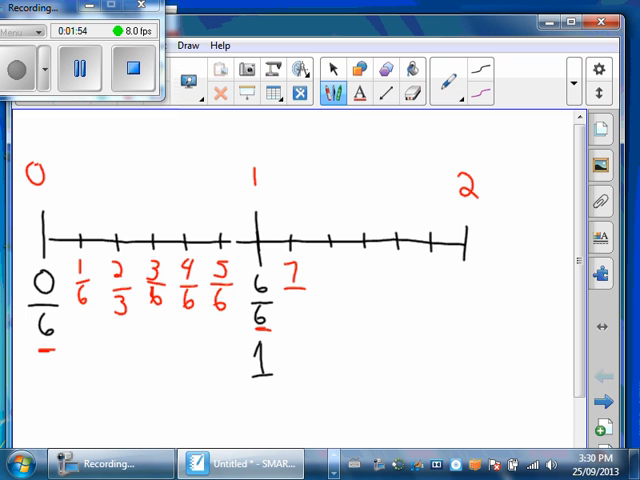
Continue writing the 7/6 label under the tick just past 1.
left_click_drag(290, 300, 295, 320)
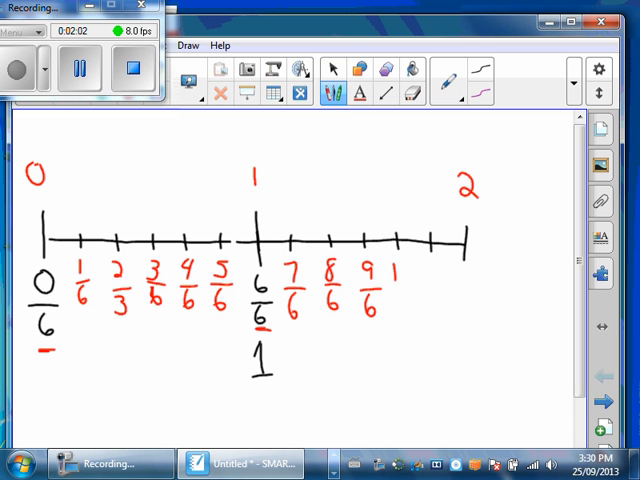
left_click(405, 278)
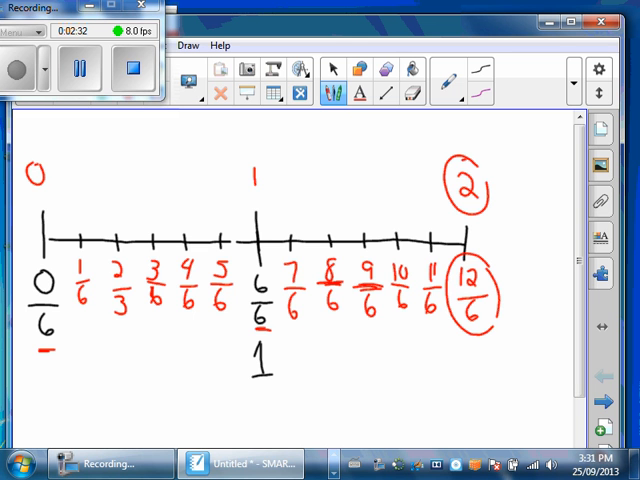
Start a new handwritten fraction near the top of the page with a fraction bar.
left_click_drag(295, 150, 320, 150)
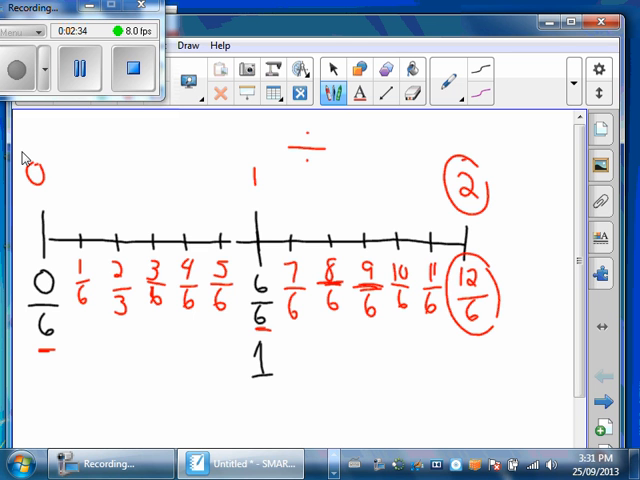